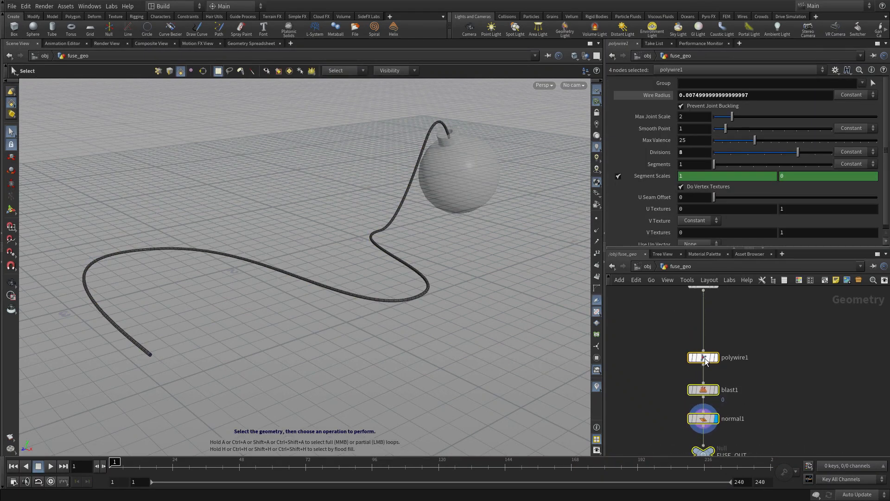
Insert a Carve node above polywire1, test-trim with First U, then return it to 0
{"action": "key", "text": "Tab"}
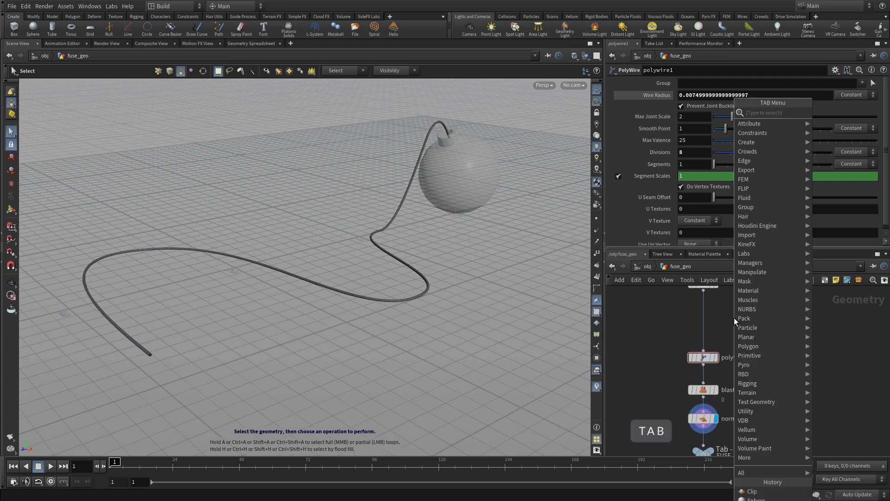
{"action": "type", "text": "carv"}
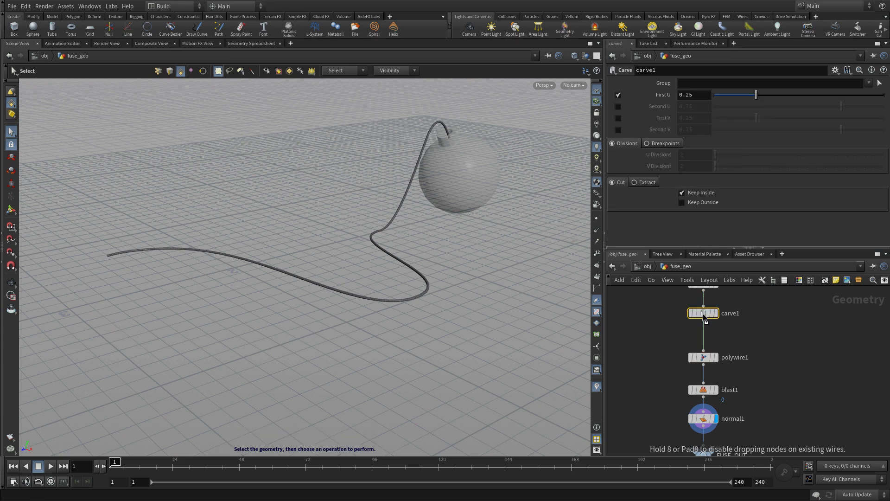
{"action": "left_click_drag", "start_coordinate": [703, 313], "coordinate": [700, 321]}
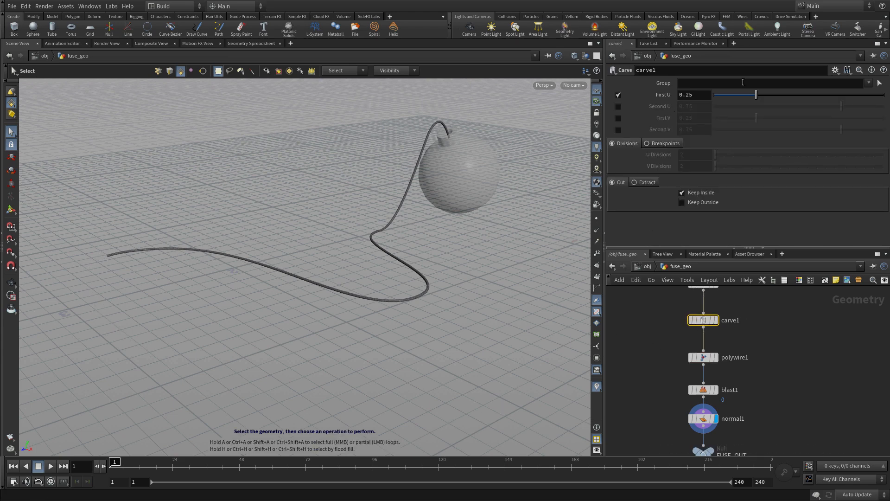
{"action": "left_click_drag", "start_coordinate": [756, 94], "coordinate": [857, 94]}
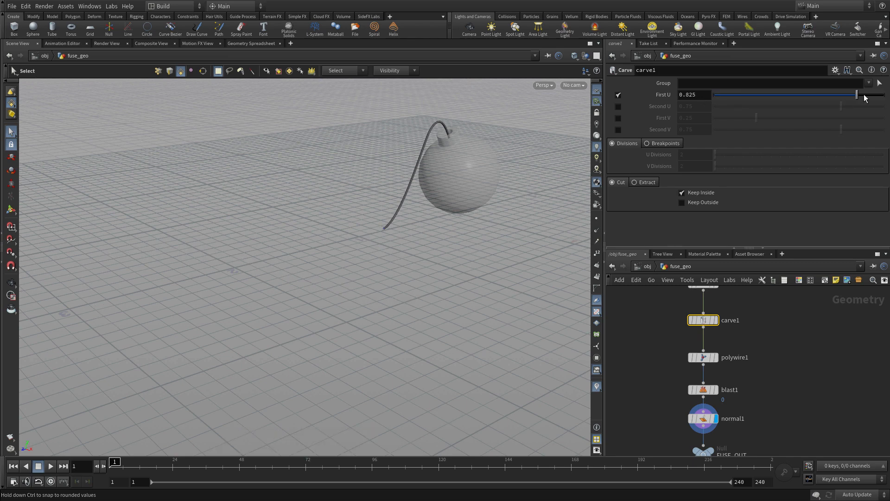
{"action": "left_click_drag", "start_coordinate": [858, 94], "coordinate": [716, 95]}
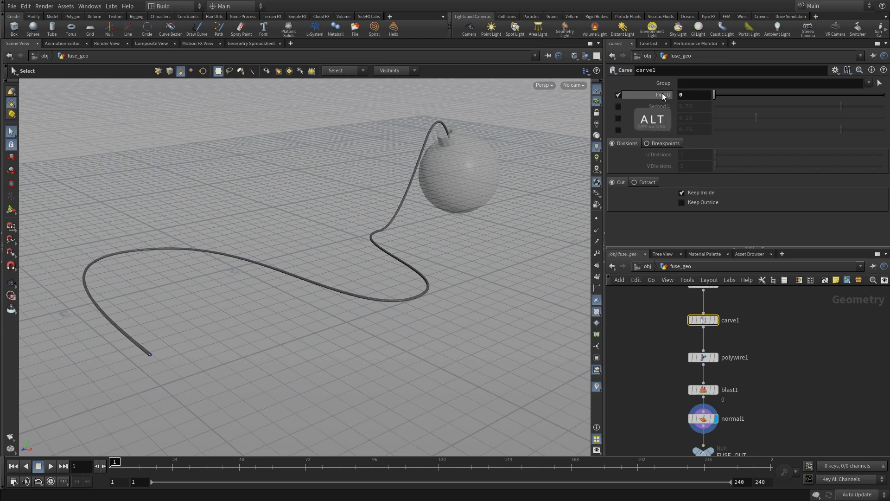
Keyframe Carve First U at 0 on frame 1 and at 1 on frame 200
{"action": "left_click", "coordinate": [694, 94]}
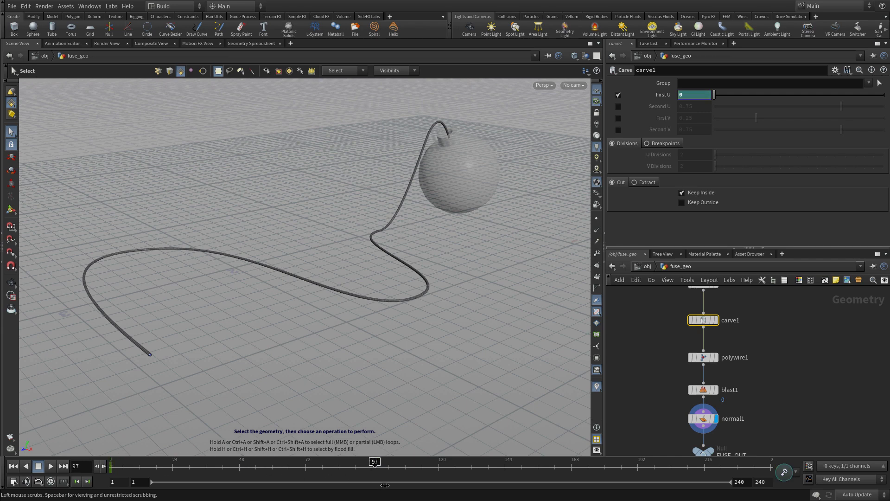
{"action": "left_click_drag", "start_coordinate": [375, 461], "coordinate": [605, 461]}
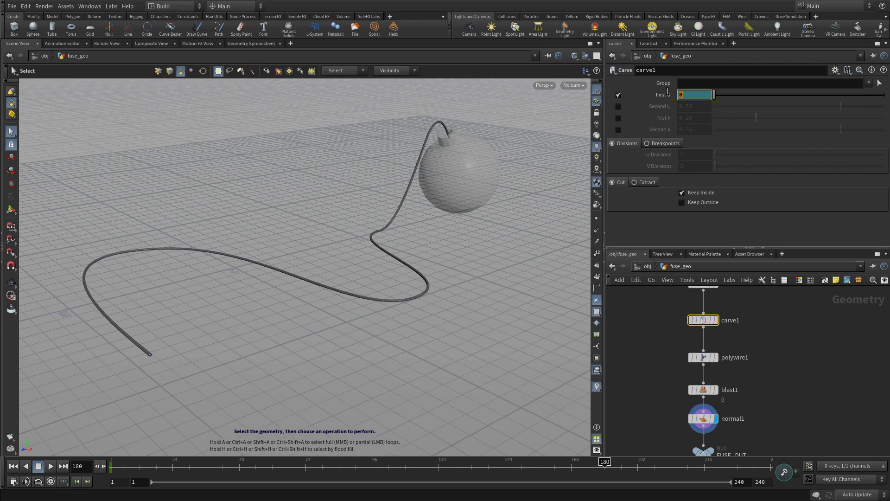
{"action": "type", "text": "0.1"}
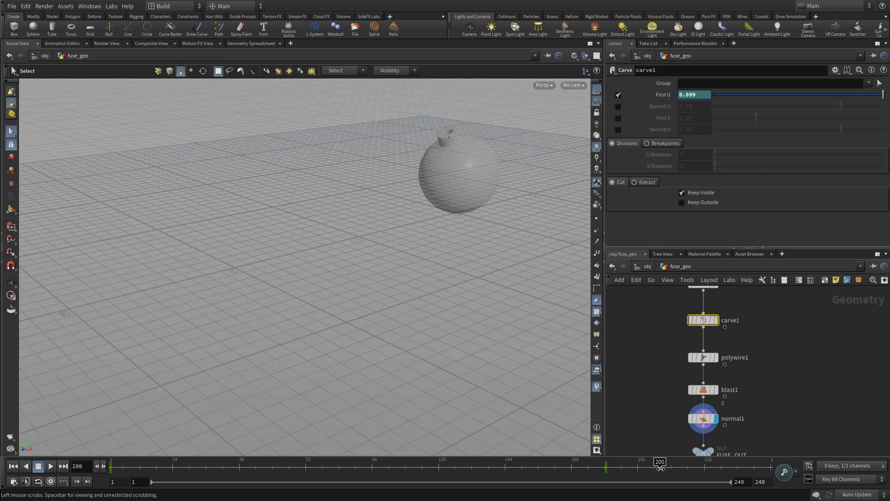
{"action": "left_click", "coordinate": [694, 94]}
{"action": "type", "text": "1"}
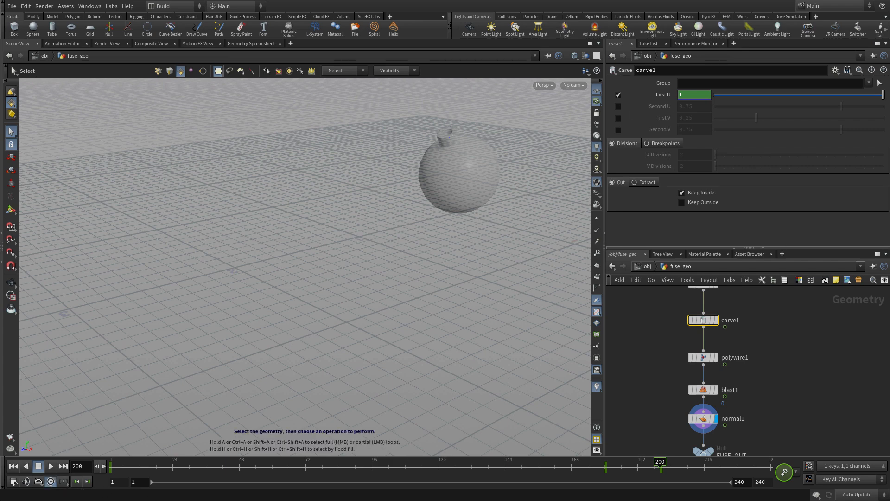
{"action": "mouse_move", "coordinate": [45, 428]}
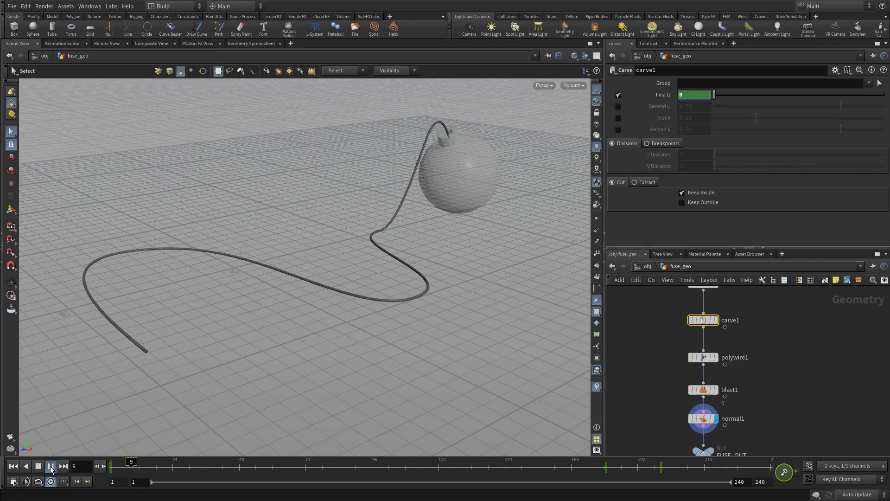
Play the fuse burn animation, then stop and return to frame 1
{"action": "left_click", "coordinate": [51, 466]}
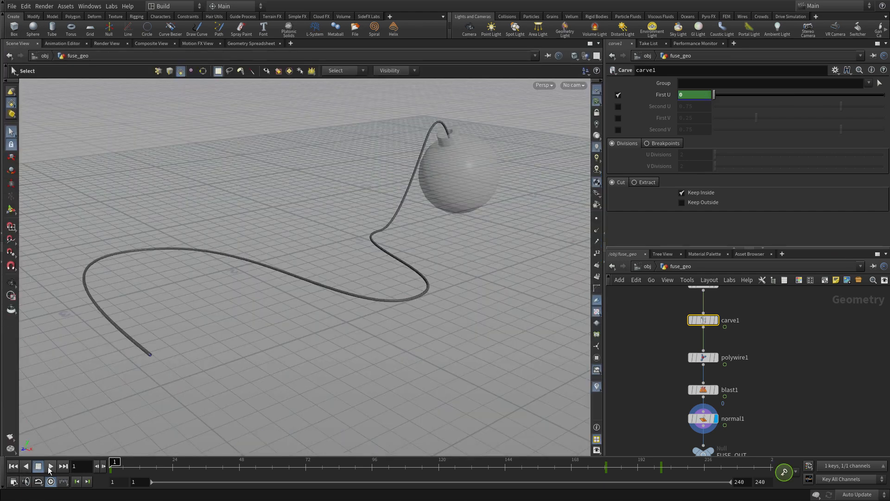
{"action": "left_click", "coordinate": [39, 466]}
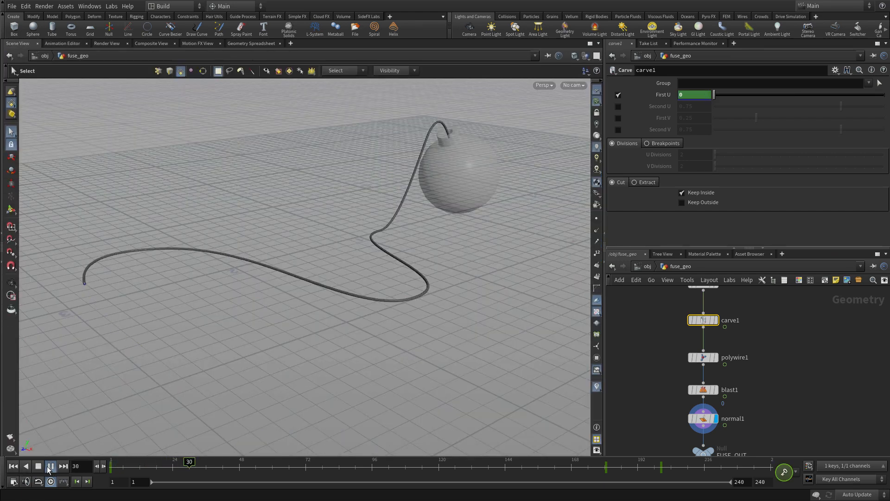
{"action": "left_click", "coordinate": [50, 466]}
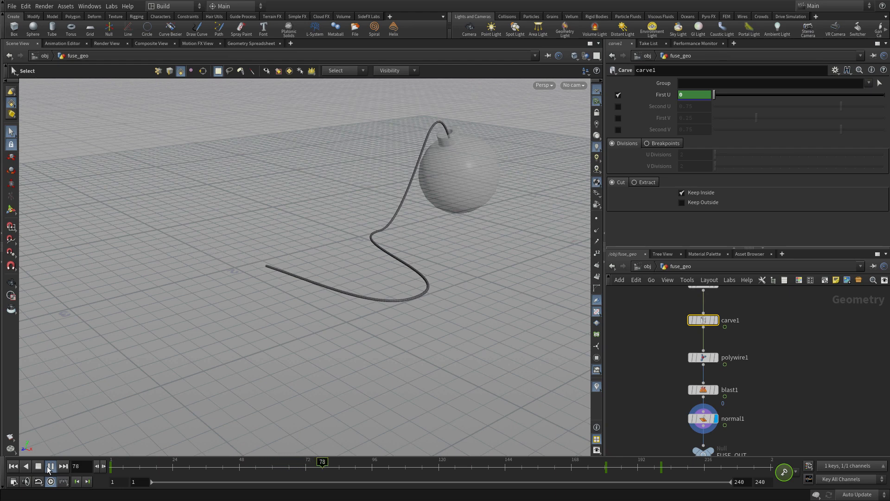
{"action": "left_click", "coordinate": [50, 465]}
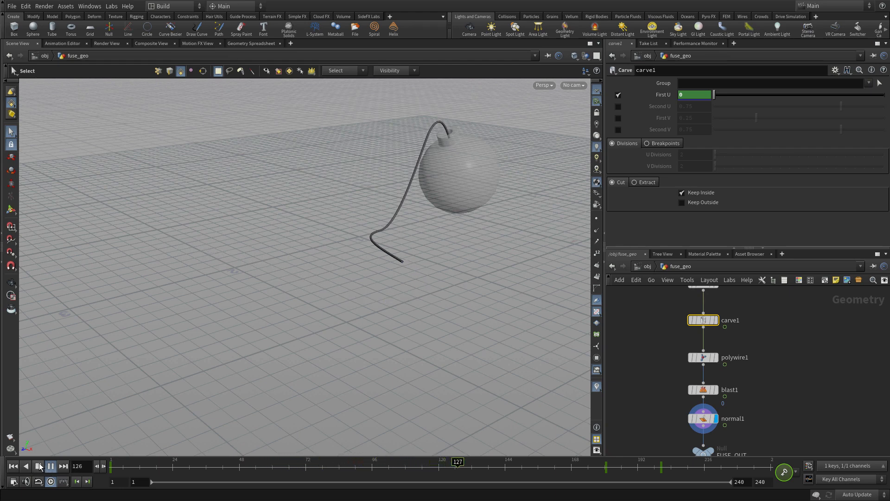
{"action": "left_click", "coordinate": [49, 465]}
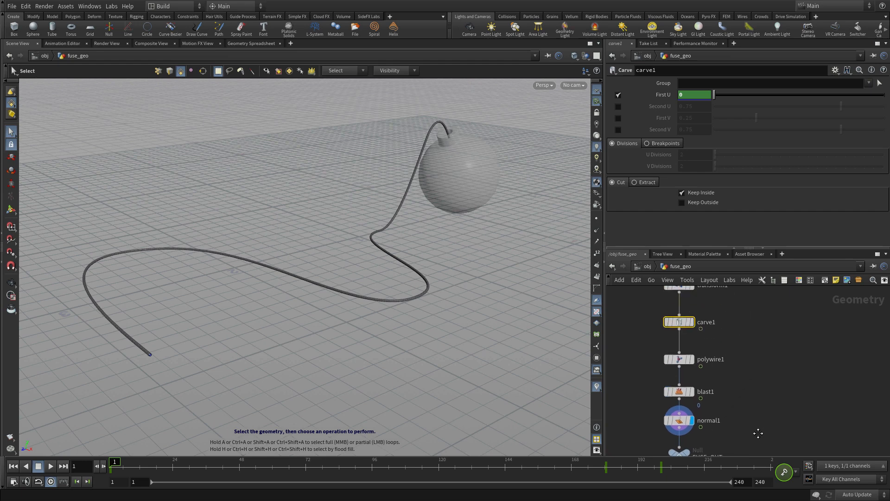
Add a sphere: radius 1, Center Y and uniform scale 0.0075, Z-axis orientation, 8 rows
{"action": "key", "text": "Tab"}
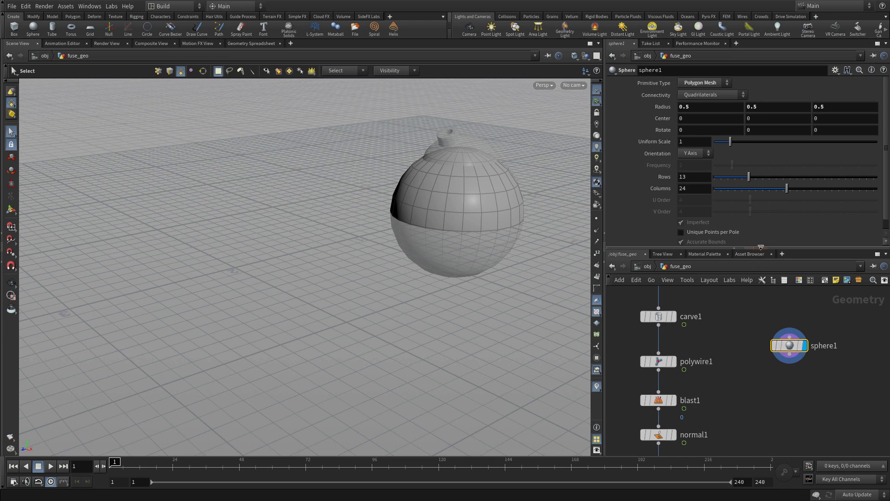
{"action": "left_click", "coordinate": [711, 106]}
{"action": "type", "text": "1"}
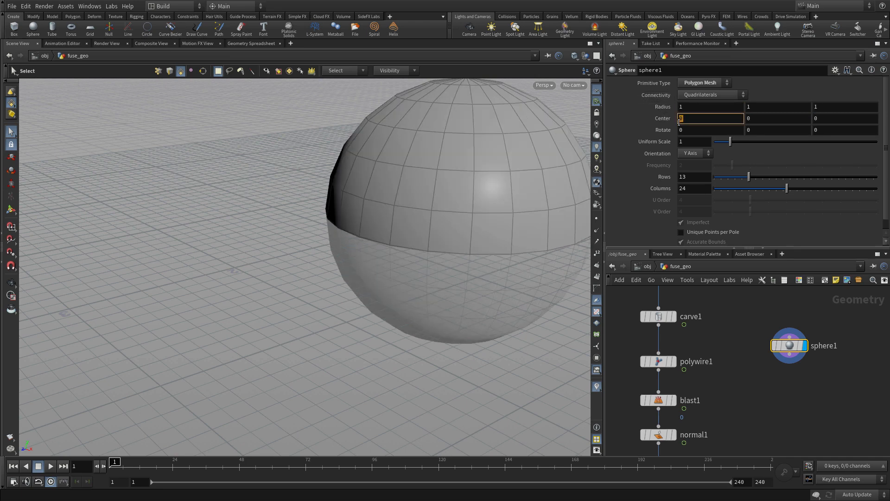
{"action": "left_click", "coordinate": [778, 118]}
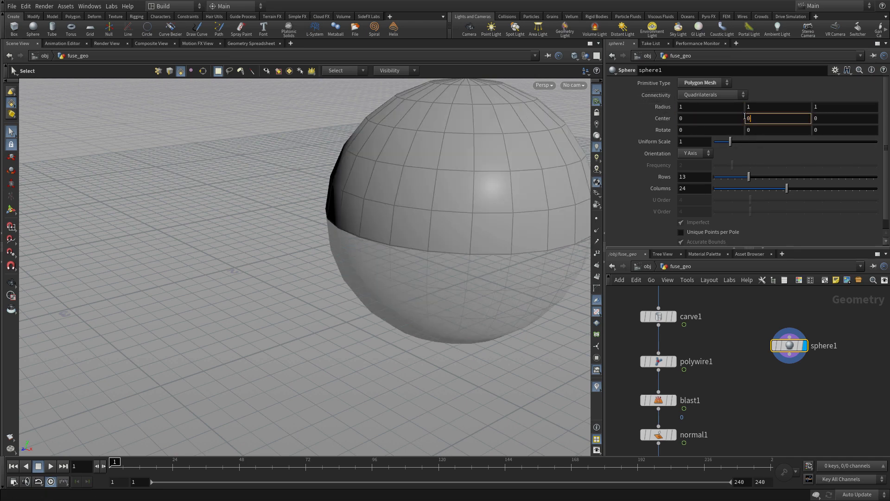
{"action": "type", "text": "0.00"}
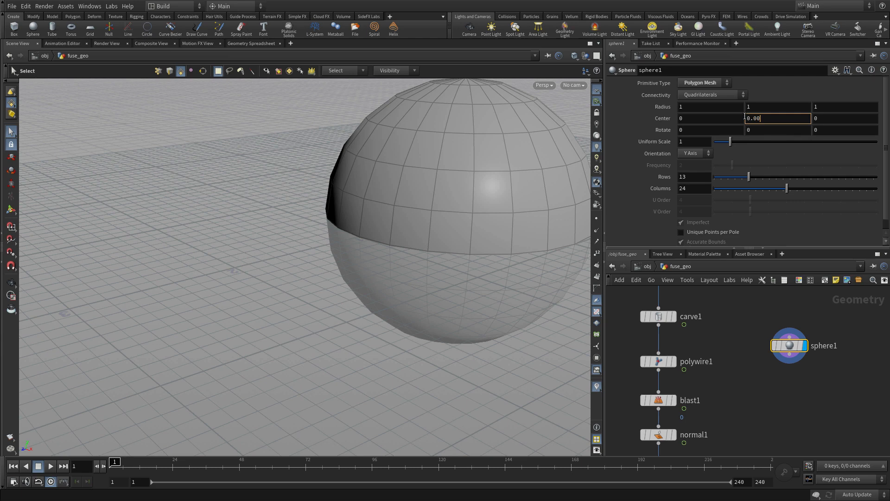
{"action": "type", "text": "0.0075"}
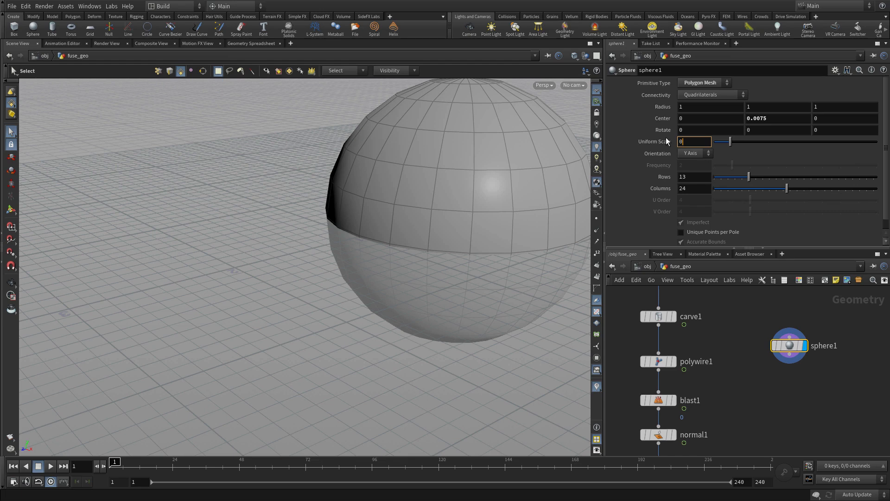
{"action": "type", "text": "0.0075"}
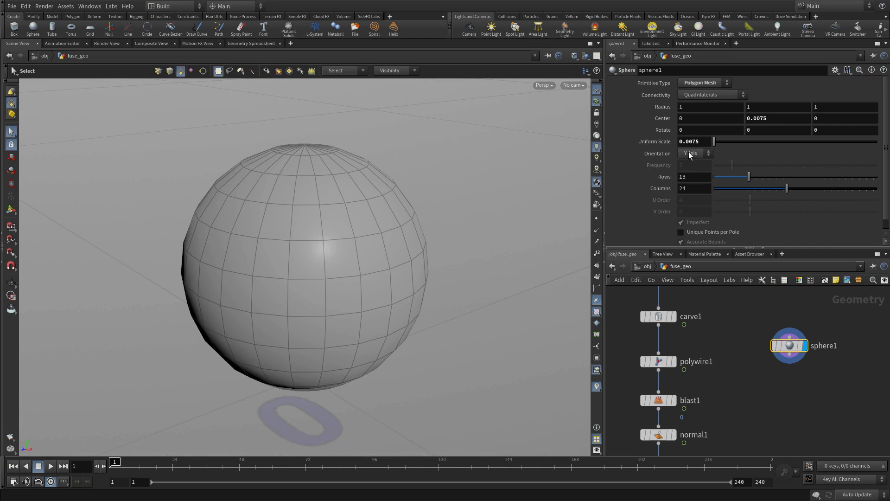
{"action": "left_click", "coordinate": [691, 153]}
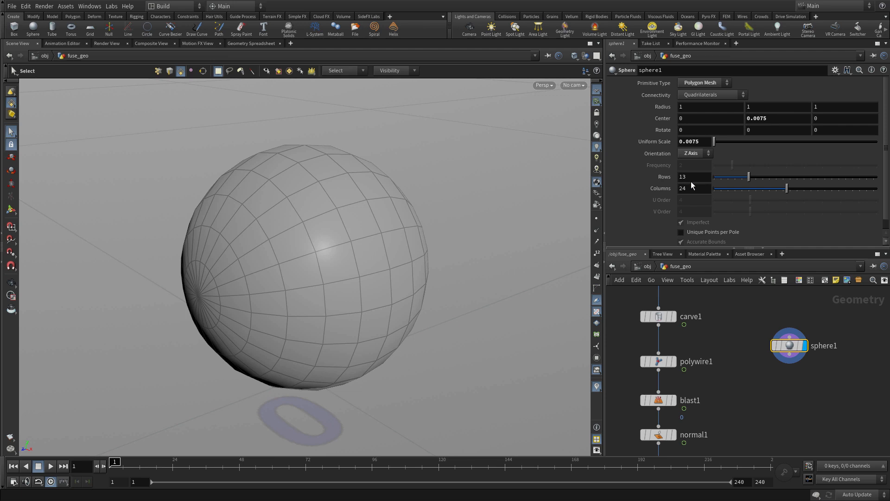
{"action": "left_click", "coordinate": [693, 177]}
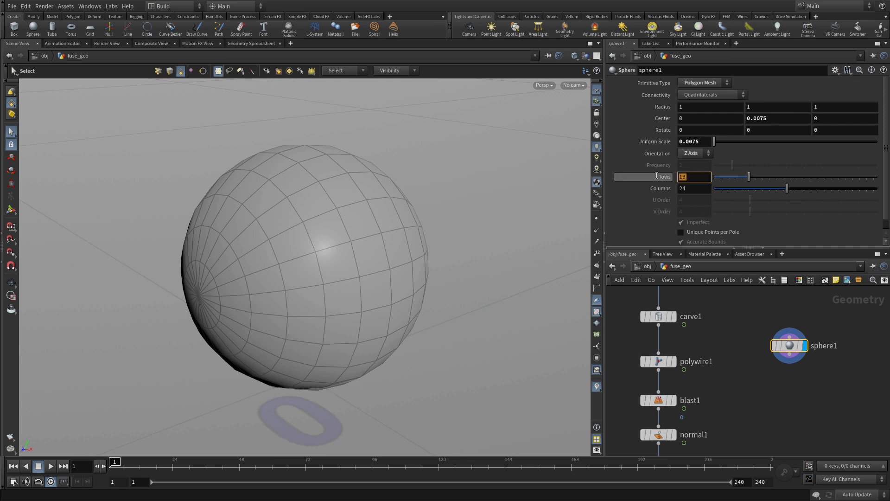
{"action": "type", "text": "8"}
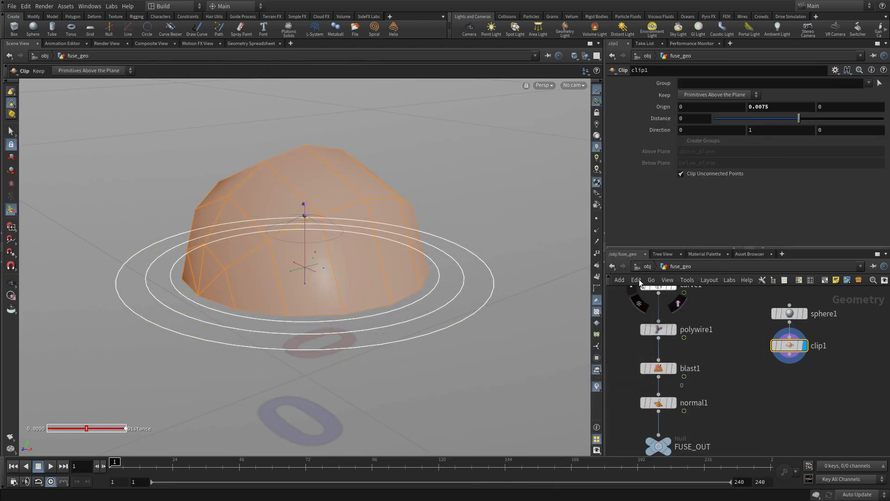
Change the clip1 plane direction to negative Z, keeping a different half of the sphere
{"action": "left_click", "coordinate": [781, 129]}
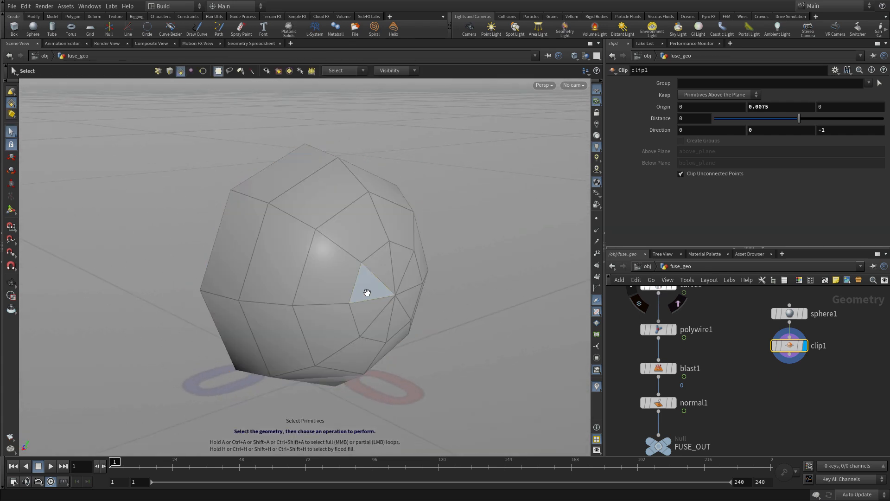
Select and blast the side ring of faces 24–31 from the clipped sphere
{"action": "left_click", "coordinate": [392, 318]}
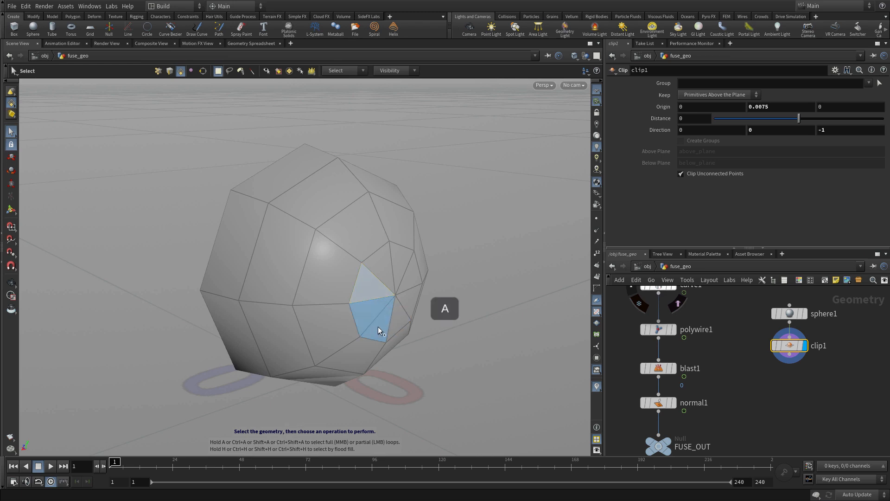
{"action": "left_click", "coordinate": [408, 293]}
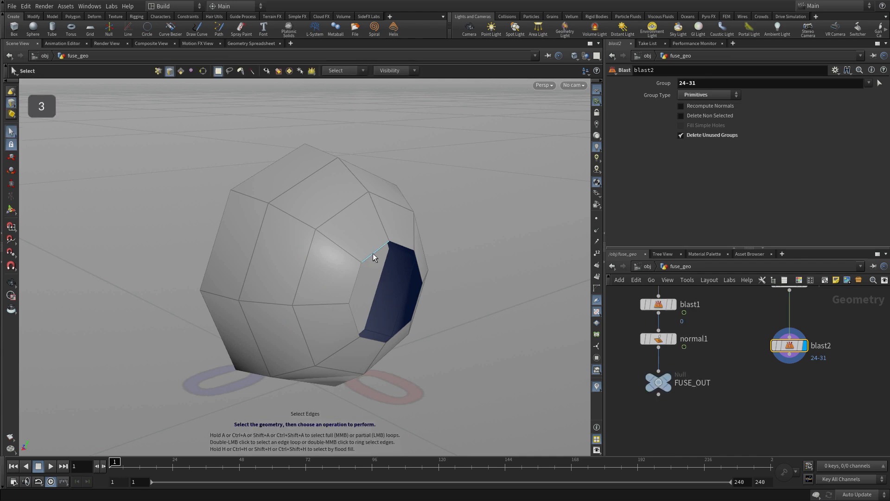
Add a PolyFill node closing the hole with a Quadrilateral Grid fill
{"action": "key", "text": "Tab"}
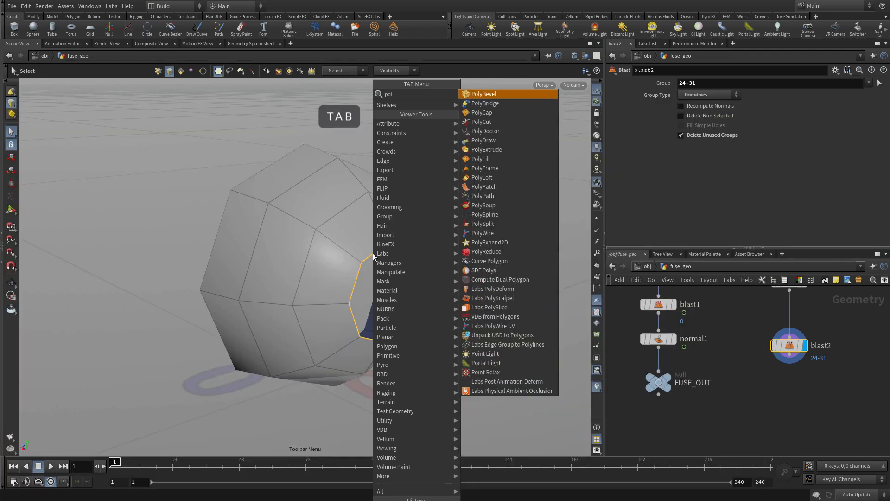
{"action": "left_click", "coordinate": [480, 159]}
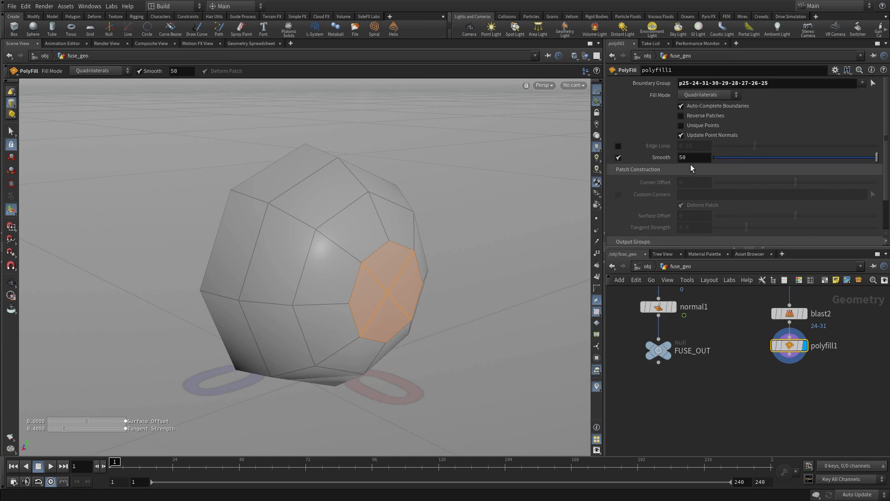
{"action": "left_click", "coordinate": [708, 94]}
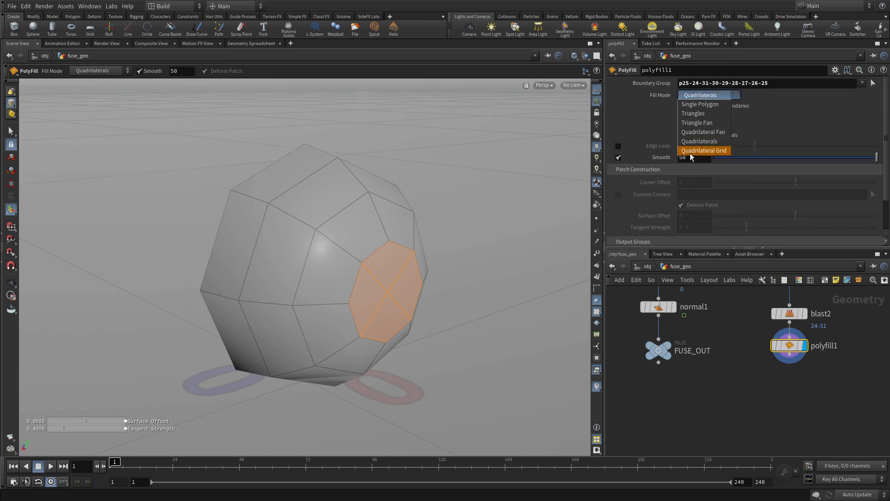
{"action": "left_click", "coordinate": [704, 150]}
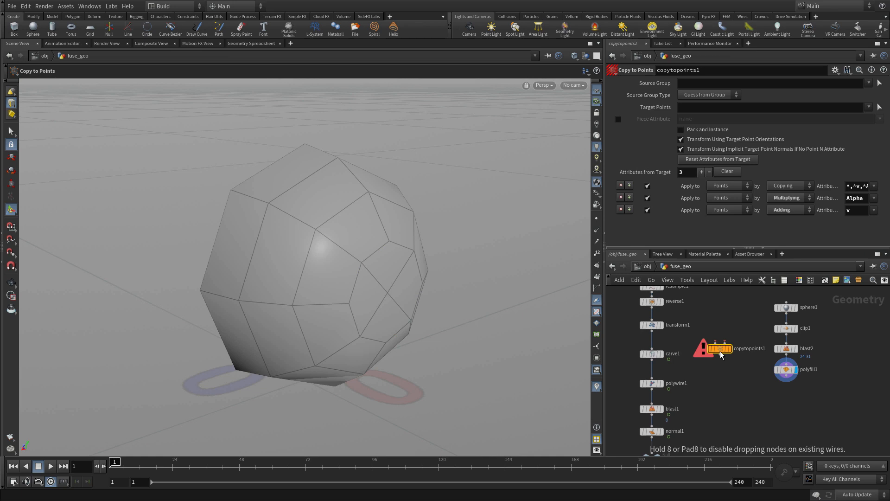
Insert a Copy to Points node with Target Points set to 0
{"action": "left_click_drag", "start_coordinate": [722, 348], "coordinate": [721, 386]}
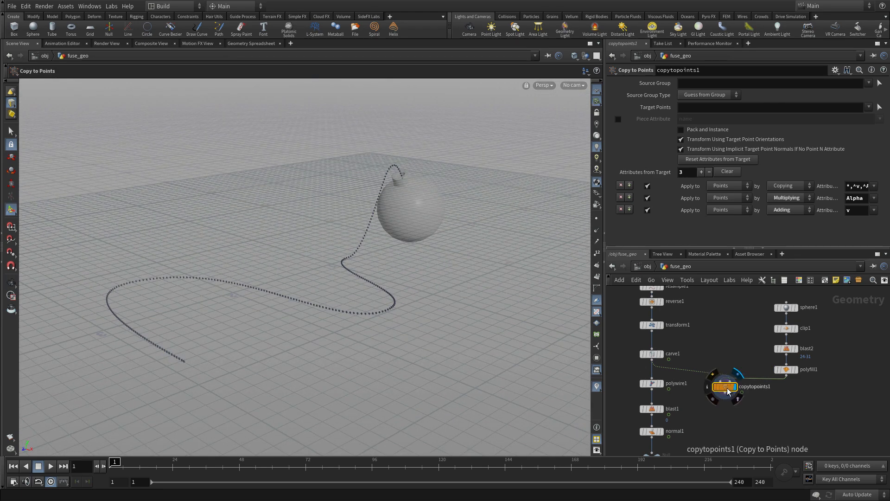
{"action": "left_click", "coordinate": [770, 107]}
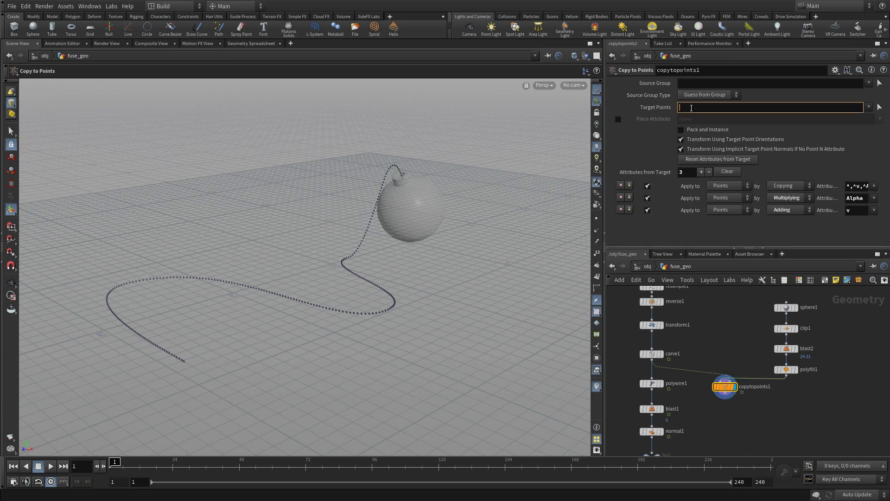
{"action": "type", "text": "0"}
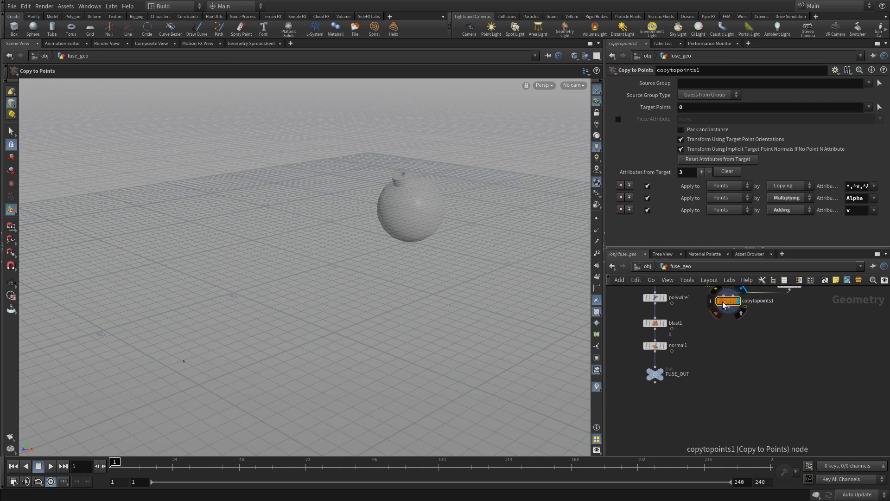
Merge the copied cap into the fuse output chain and view FUSE_OUT
{"action": "left_click_drag", "start_coordinate": [729, 301], "coordinate": [739, 336]}
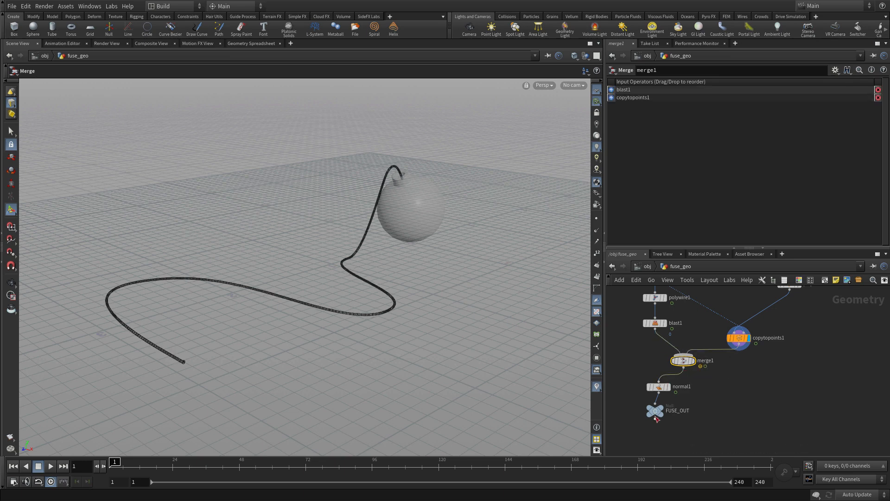
{"action": "left_click", "coordinate": [654, 410]}
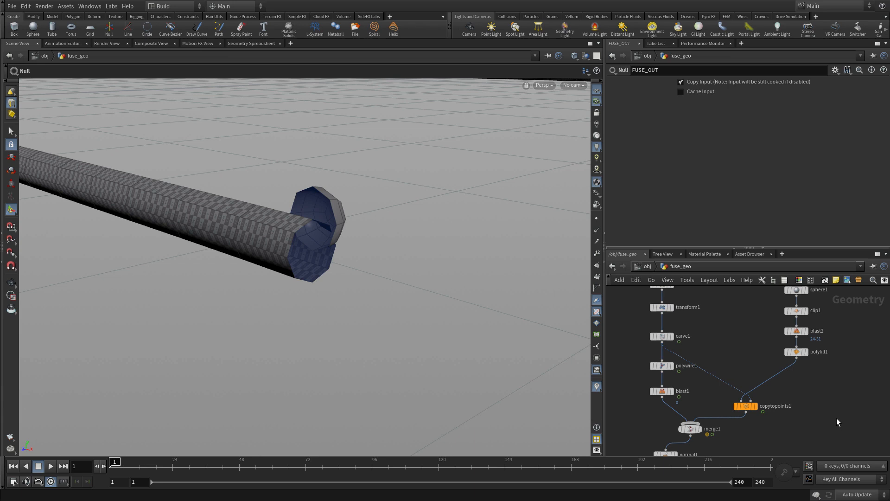
Reset sphere1 Center Y to 0 and add Orientation Along Curve outputting tangent as N
{"action": "left_click", "coordinate": [818, 290]}
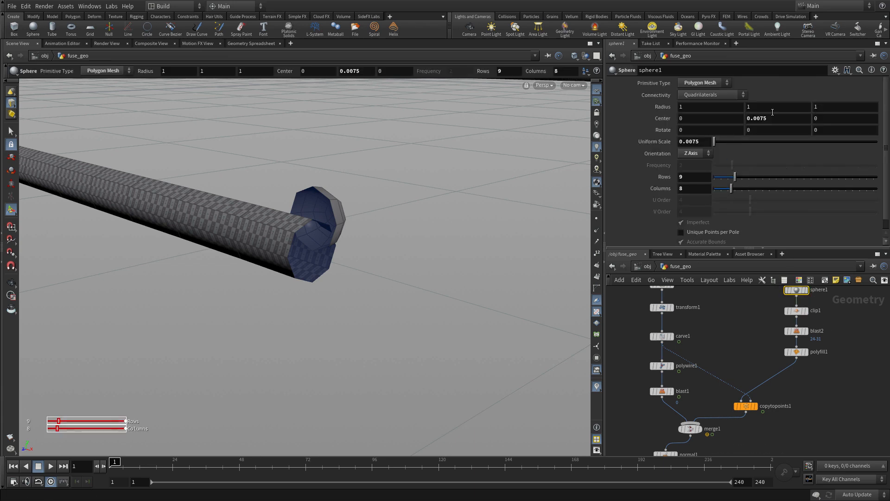
{"action": "left_click", "coordinate": [778, 119]}
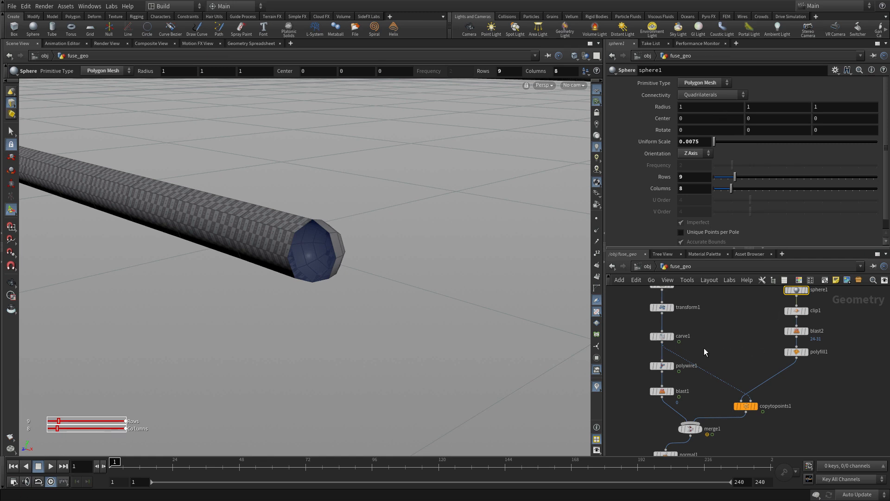
{"action": "key", "text": "Tab"}
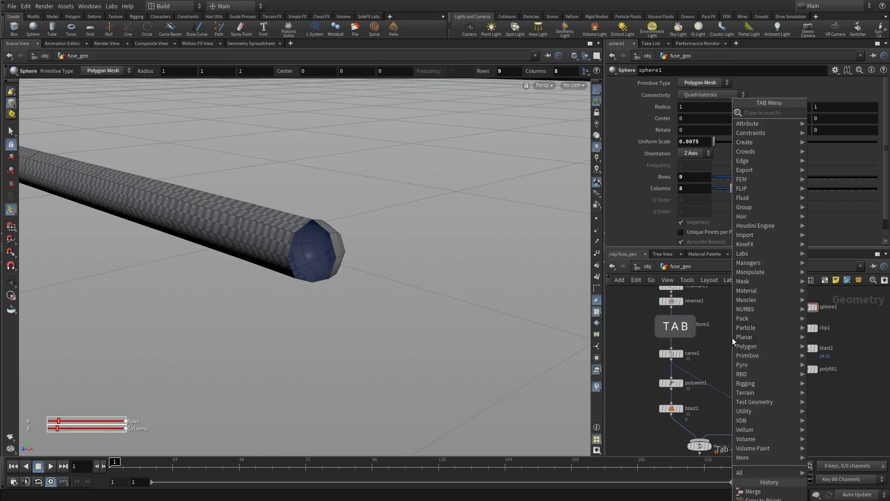
{"action": "type", "text": "orien"}
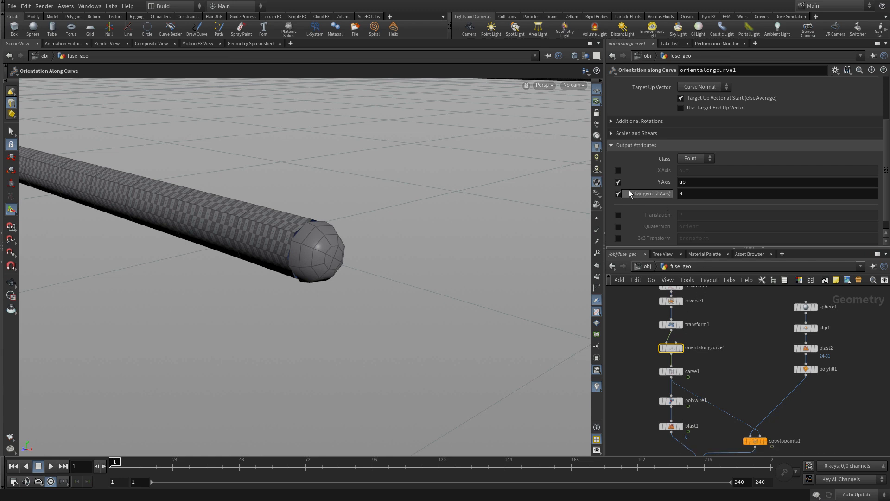
{"action": "left_click", "coordinate": [617, 182]}
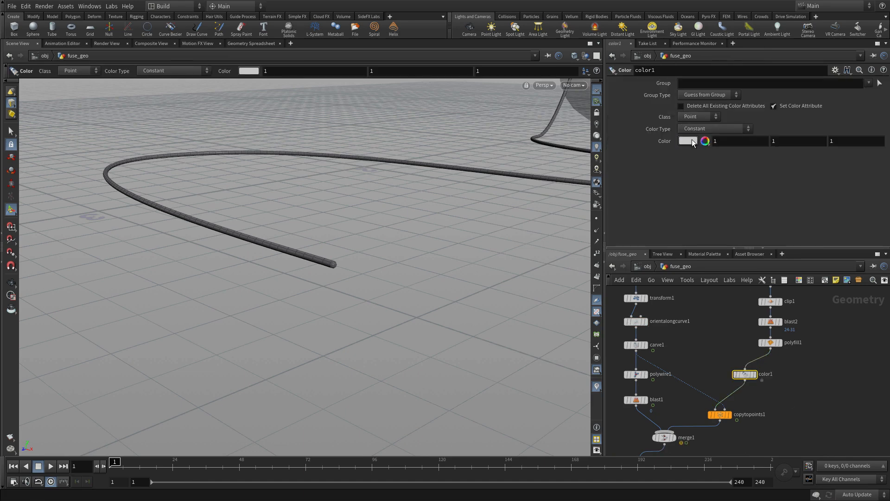
Colour the cap yellow in the Color Editor, then add a Null after Copy to Points
{"action": "left_click", "coordinate": [694, 141]}
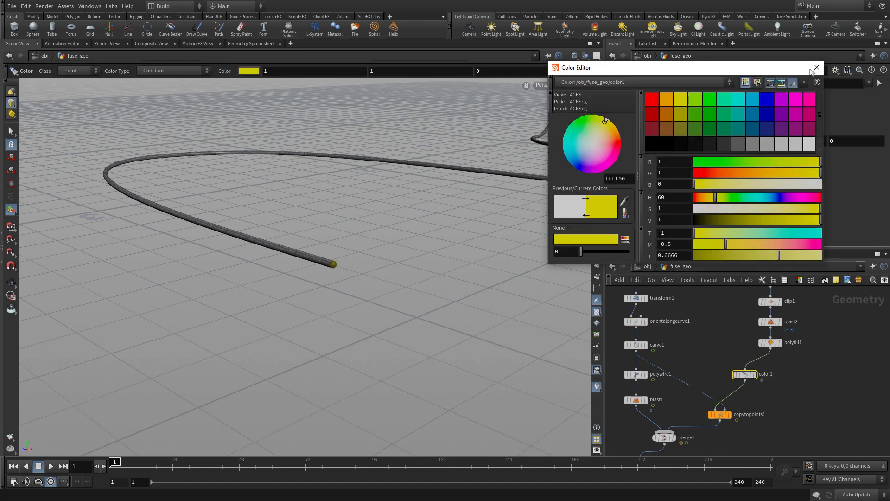
{"action": "left_click", "coordinate": [817, 68]}
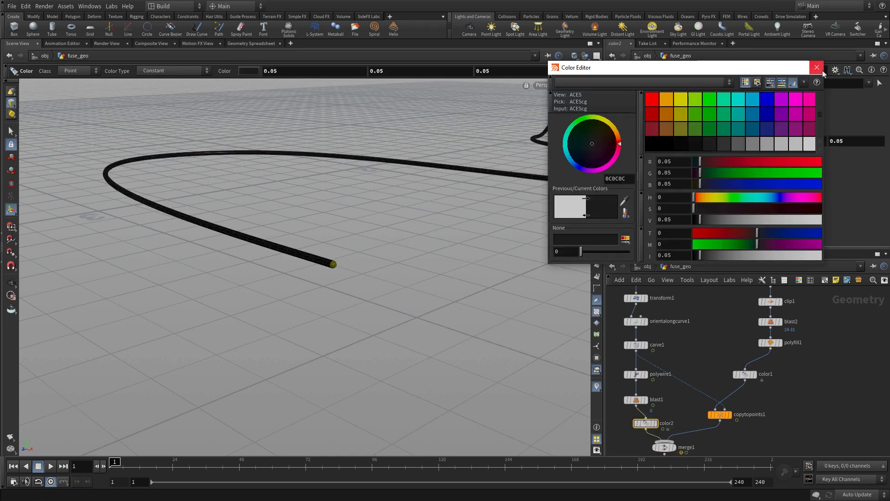
{"action": "left_click", "coordinate": [816, 68]}
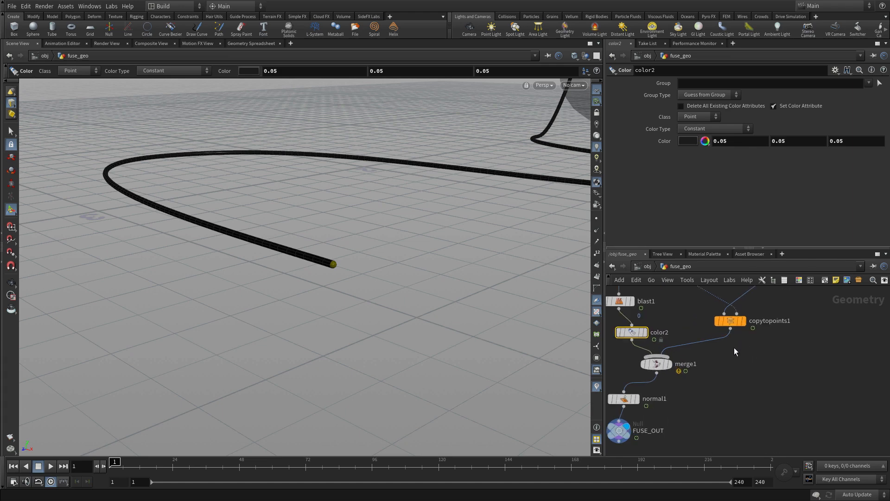
{"action": "key", "text": "tab"}
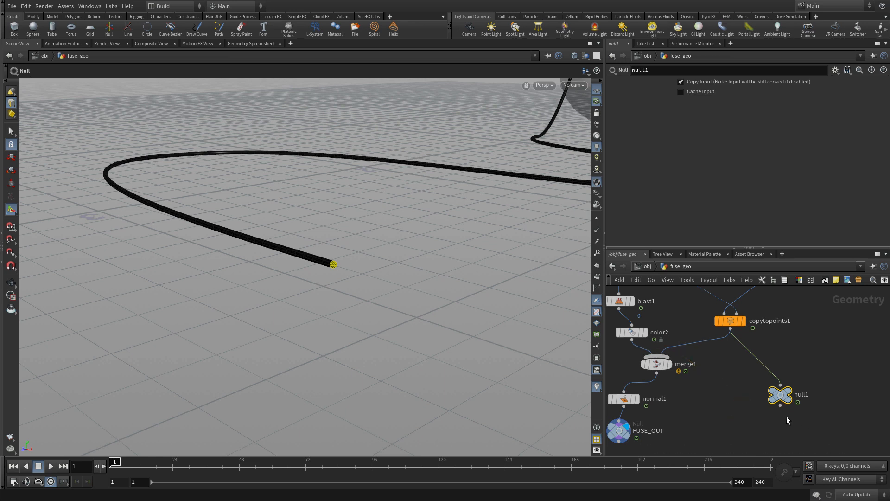
Rename the new Null node branching from copytopoints1 to CAP_OUT
{"action": "double_click", "coordinate": [780, 395]}
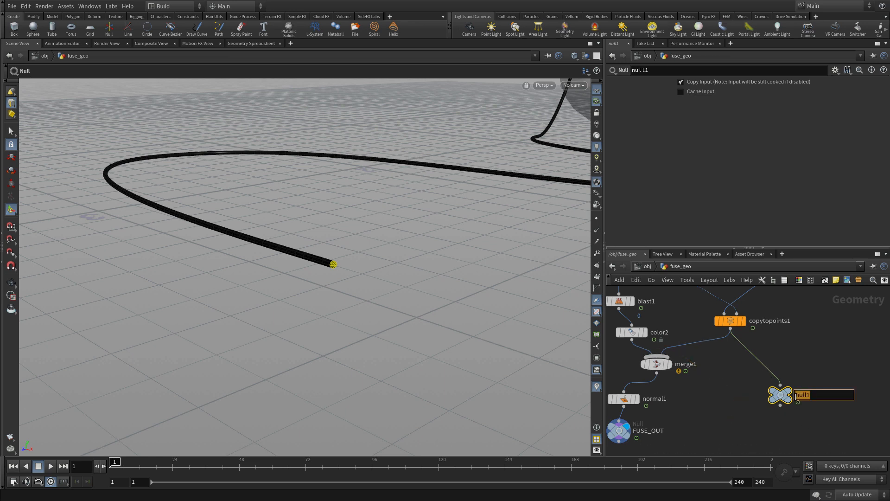
{"action": "type", "text": "CAP"}
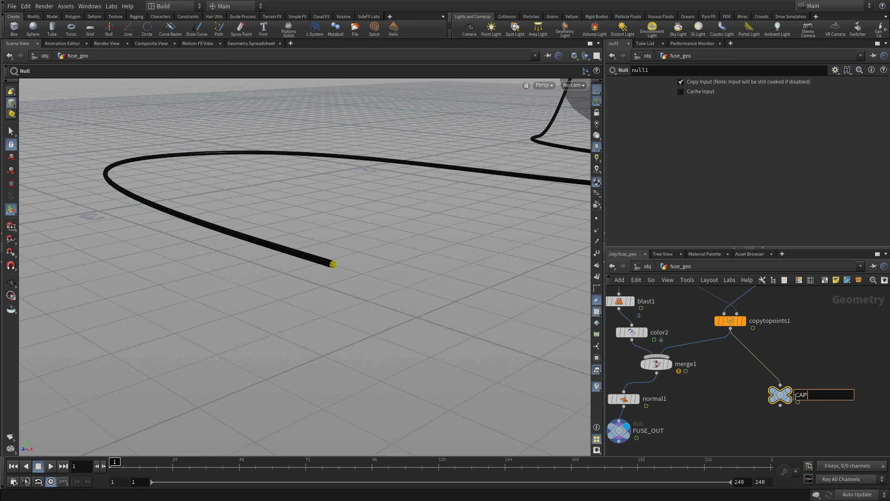
{"action": "type", "text": "_OUT"}
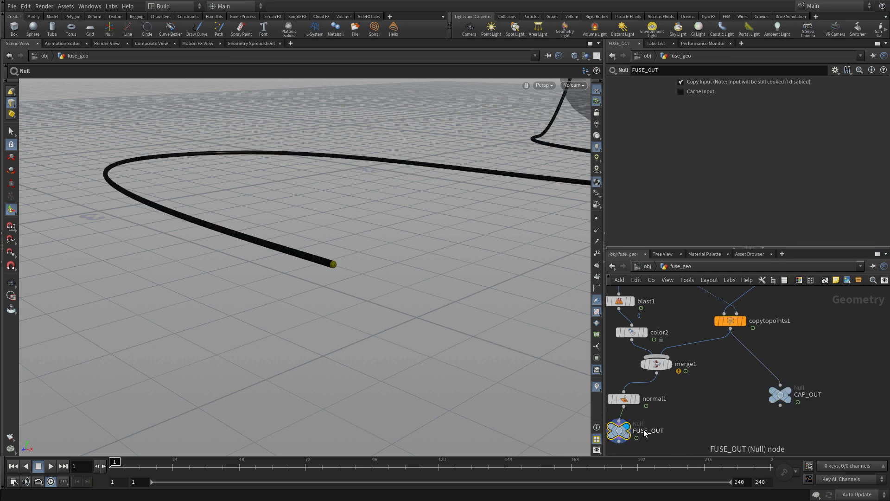
{"action": "mouse_move", "coordinate": [748, 431]}
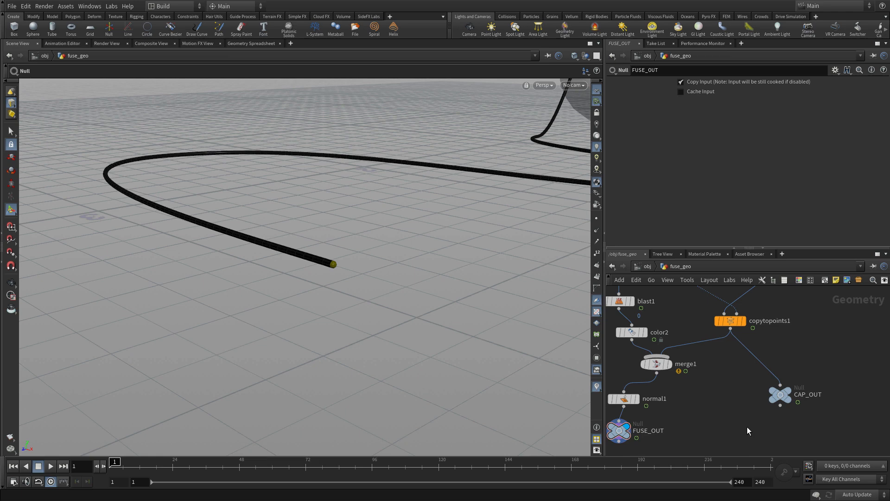